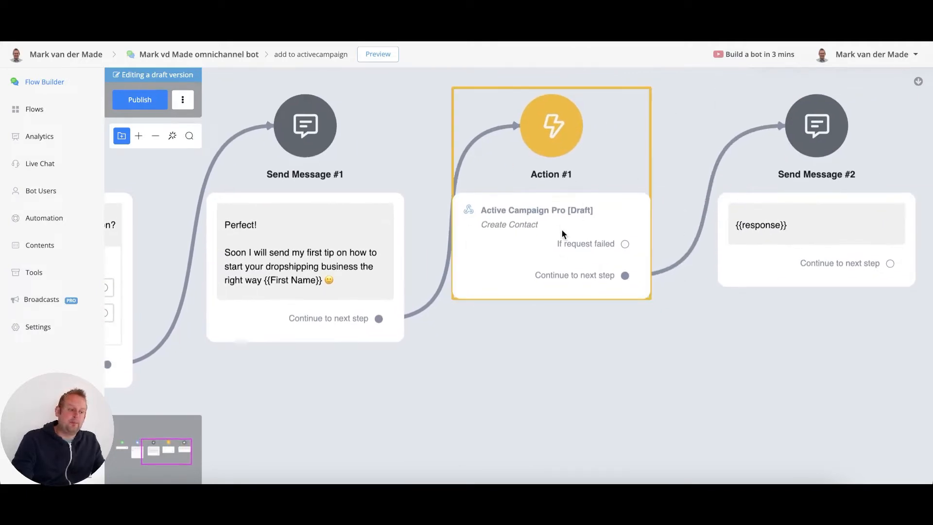
Delete the Create Contact action step between Send Message #1 and Send Message #2
click(802, 316)
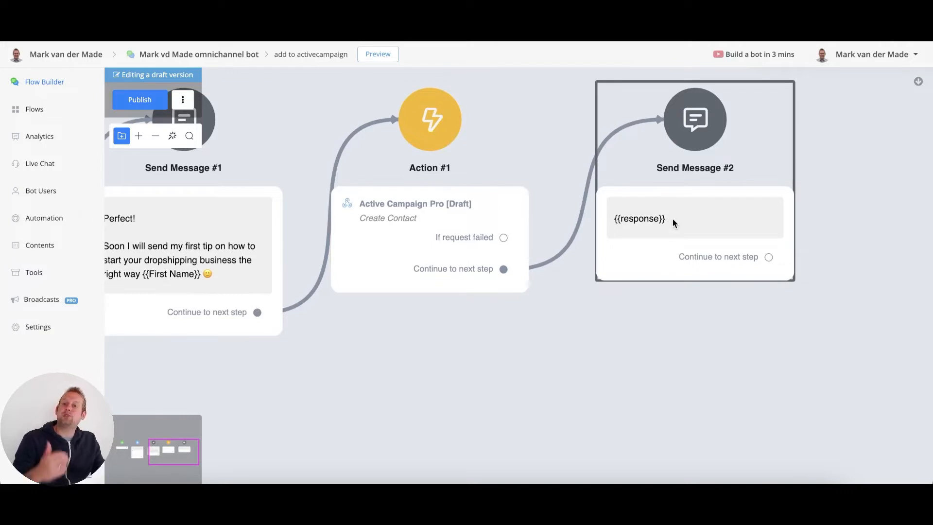
mouse_move(660, 207)
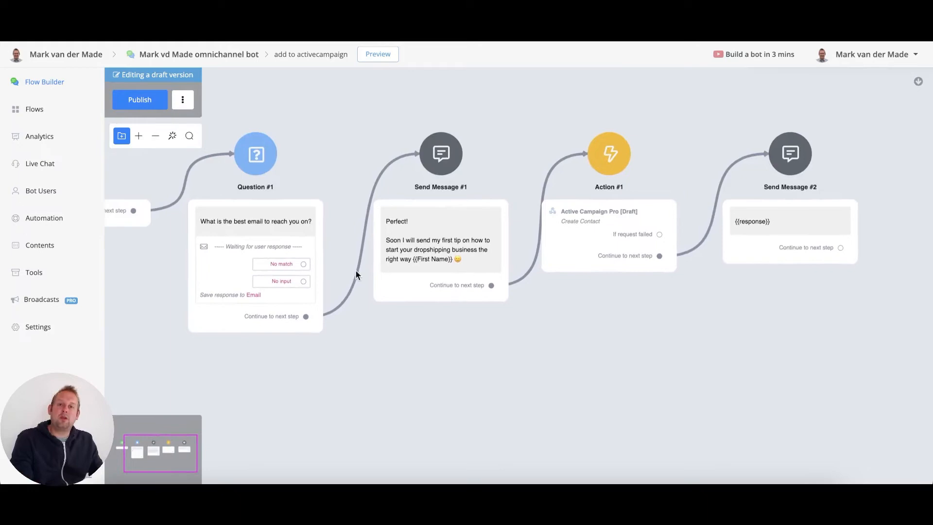
click(608, 153)
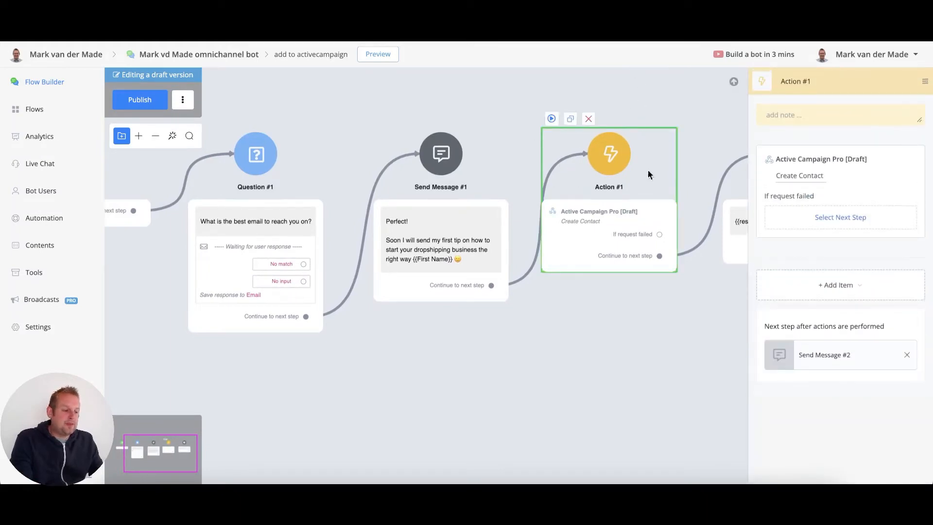
click(588, 119)
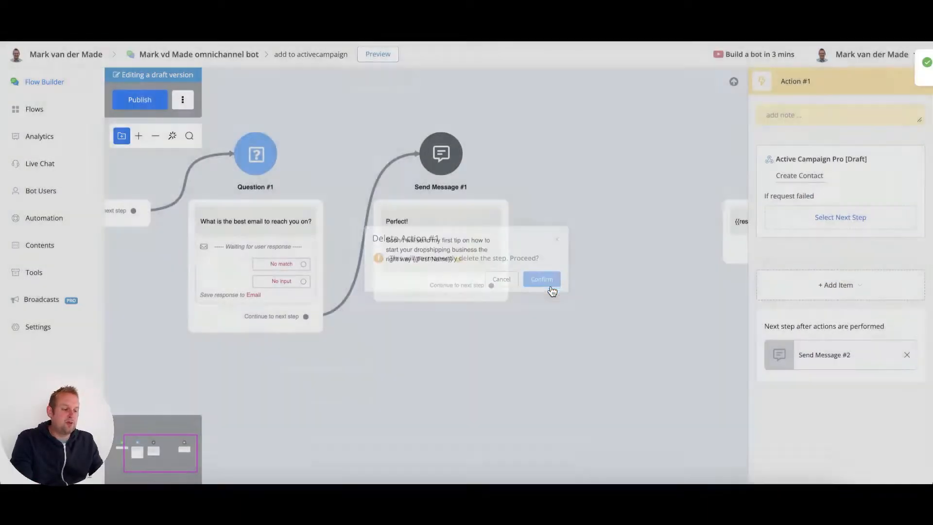
click(541, 279)
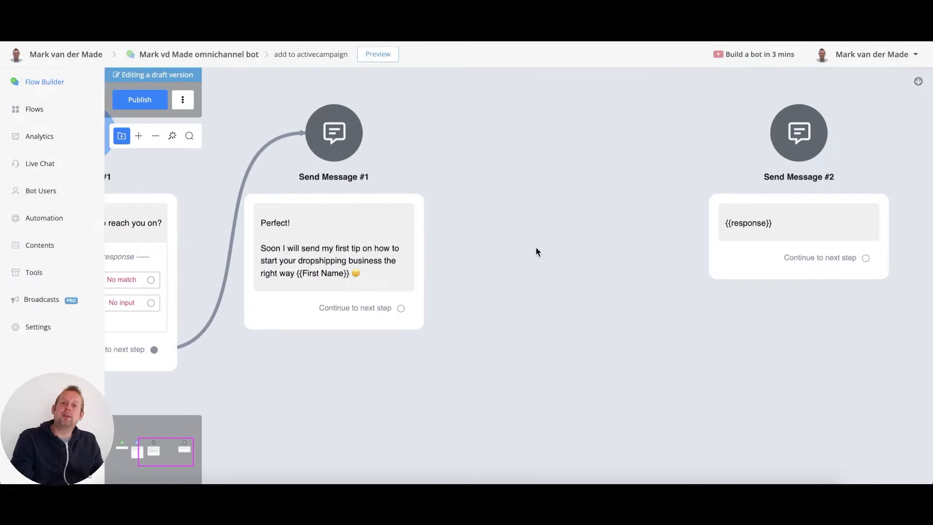
mouse_move(535, 256)
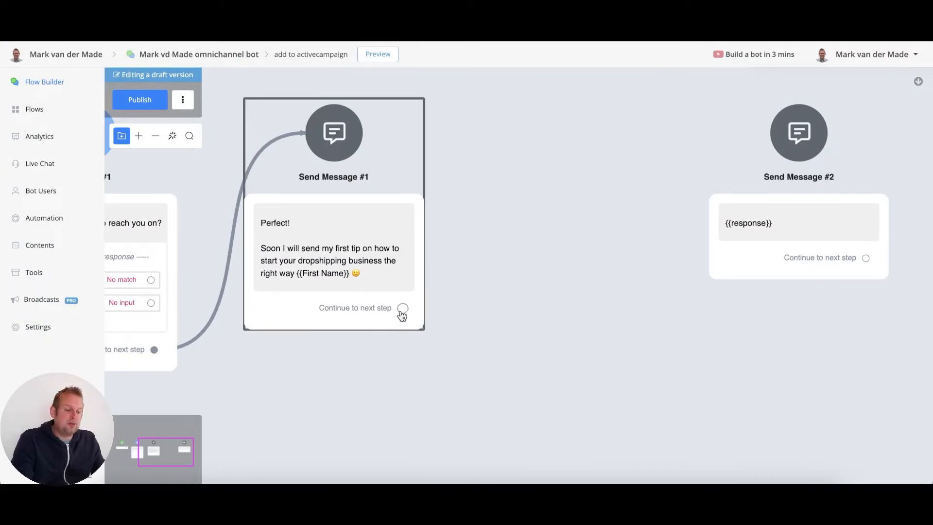
Add an Action step after Send Message #1 holding an Active Campaign Pro integration item
click(401, 308)
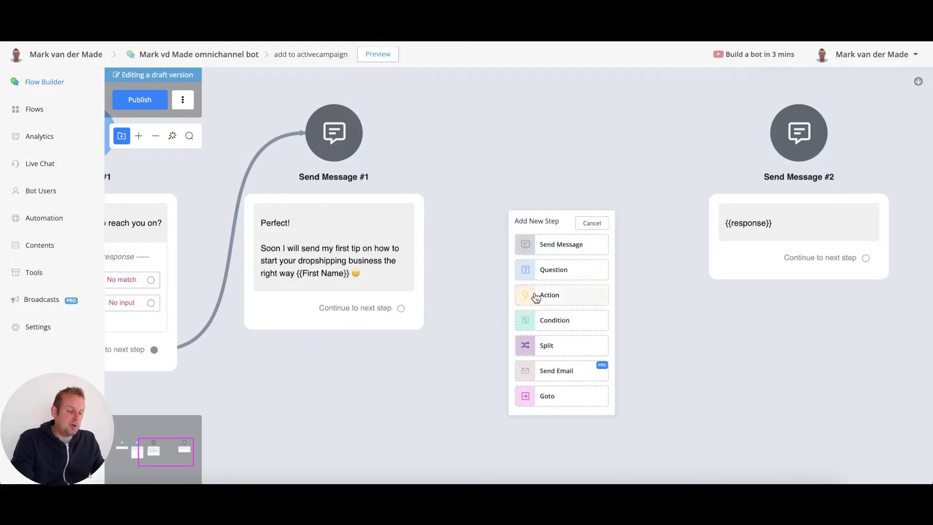
click(549, 294)
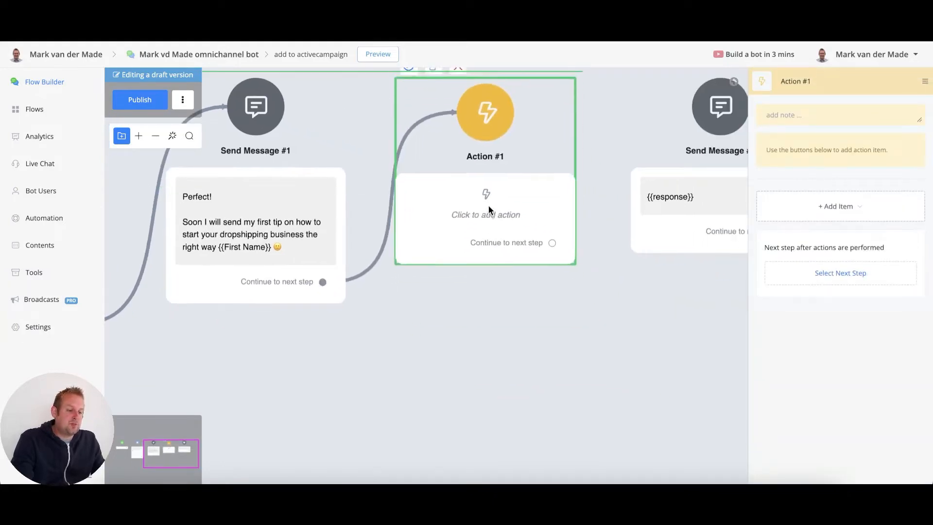
click(838, 206)
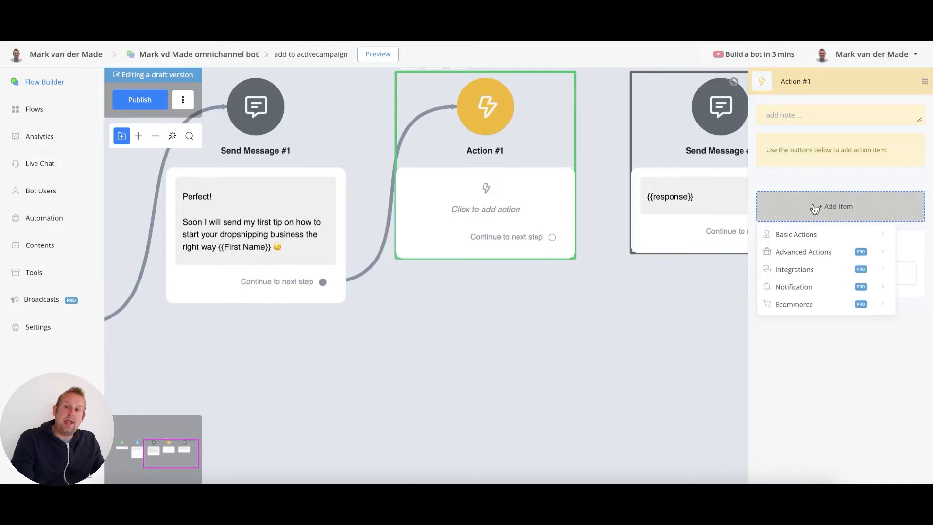
click(795, 268)
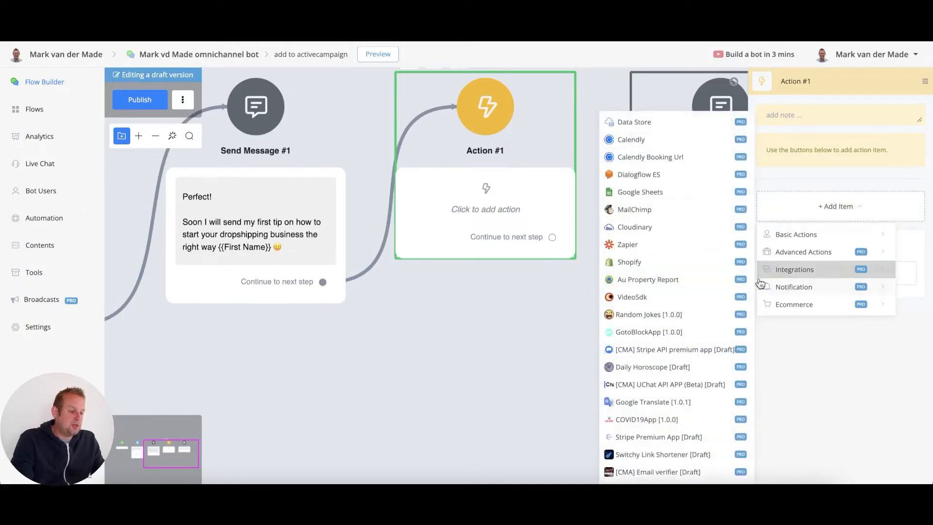
scroll(down, 3)
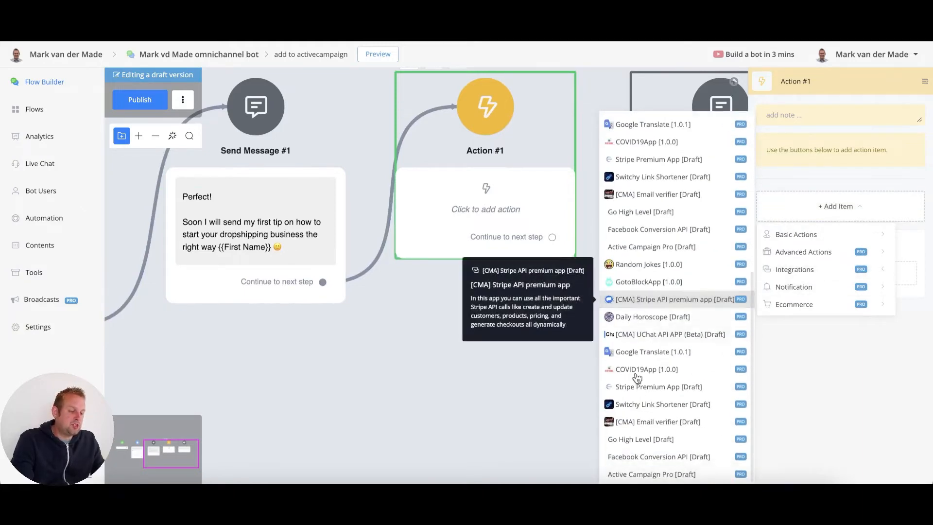
mouse_move(651, 474)
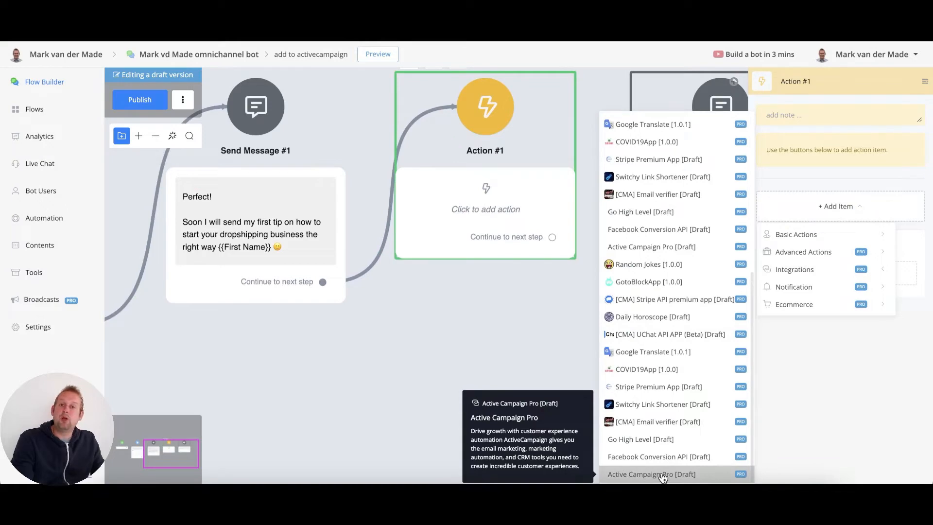
click(651, 474)
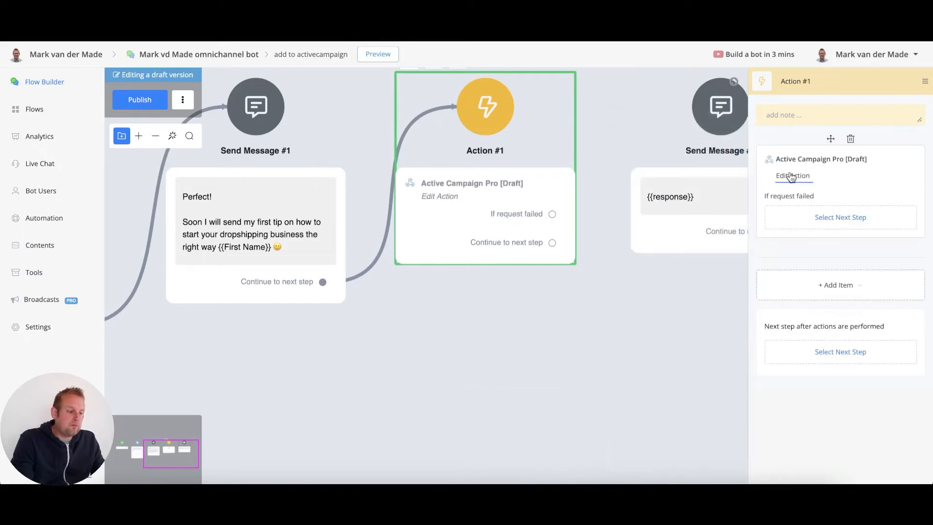
click(793, 175)
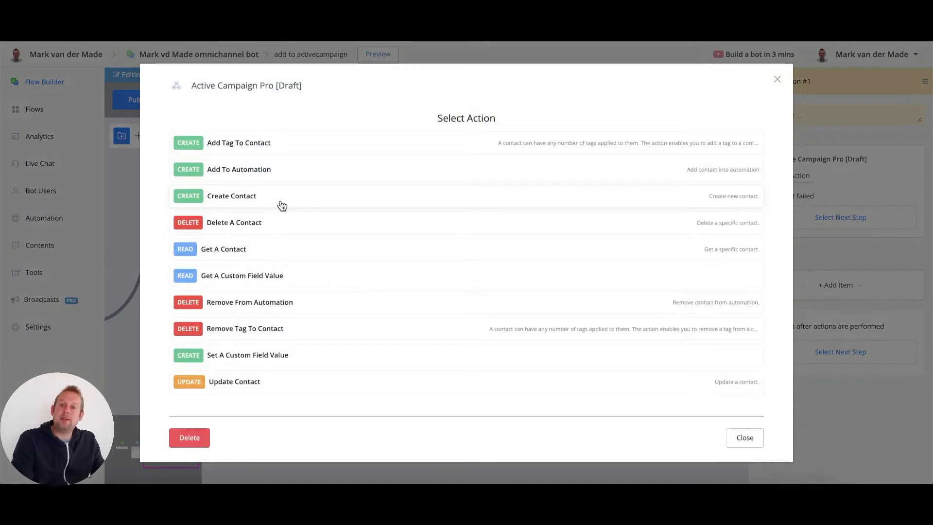
Choose Create Contact and map Email, First Name and Last Name to the user's fields
click(231, 196)
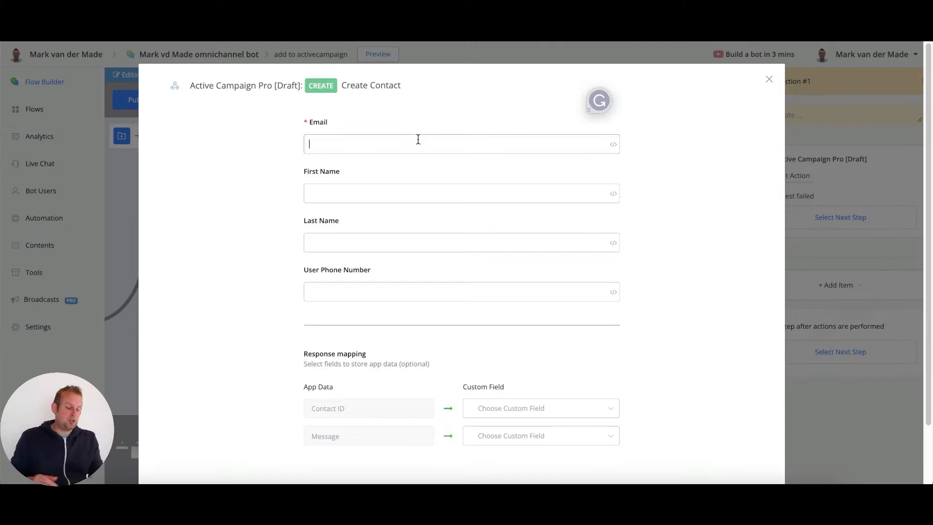
text({{em)
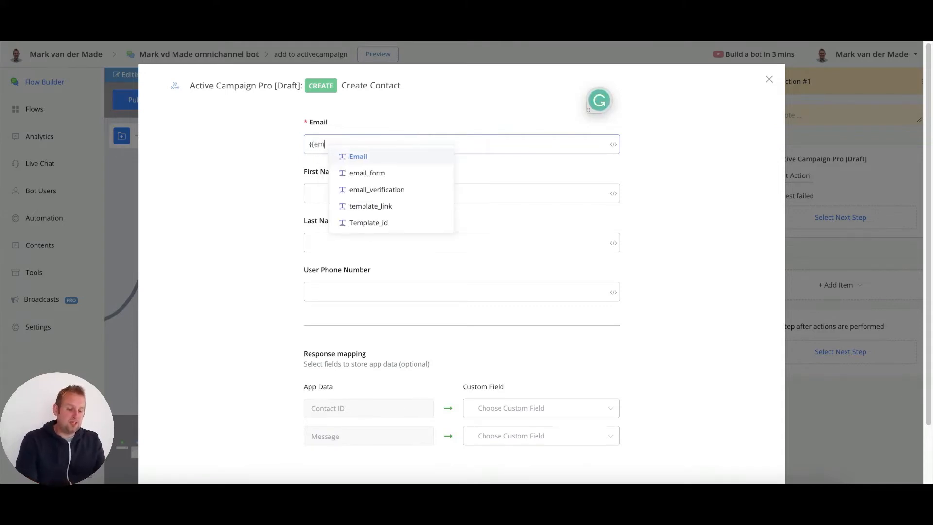
click(358, 156)
text({{)
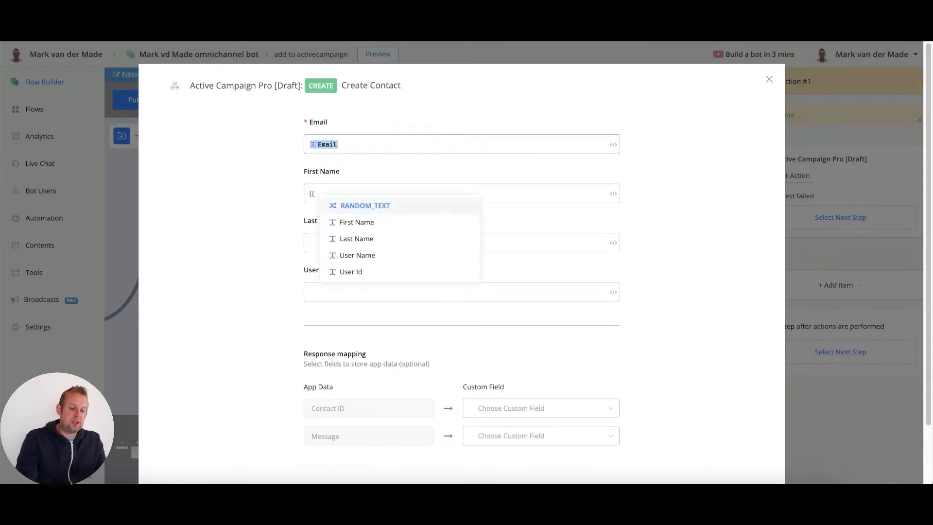
click(356, 222)
text({{)
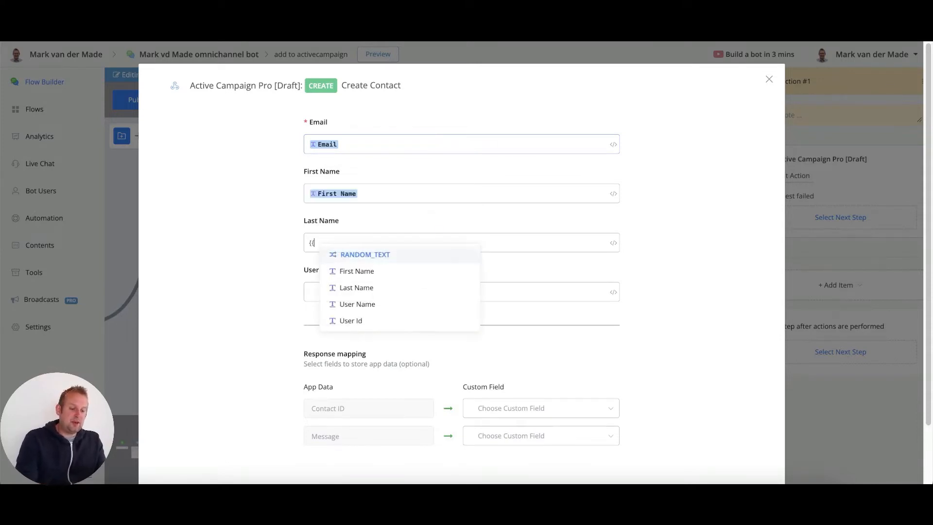
click(356, 287)
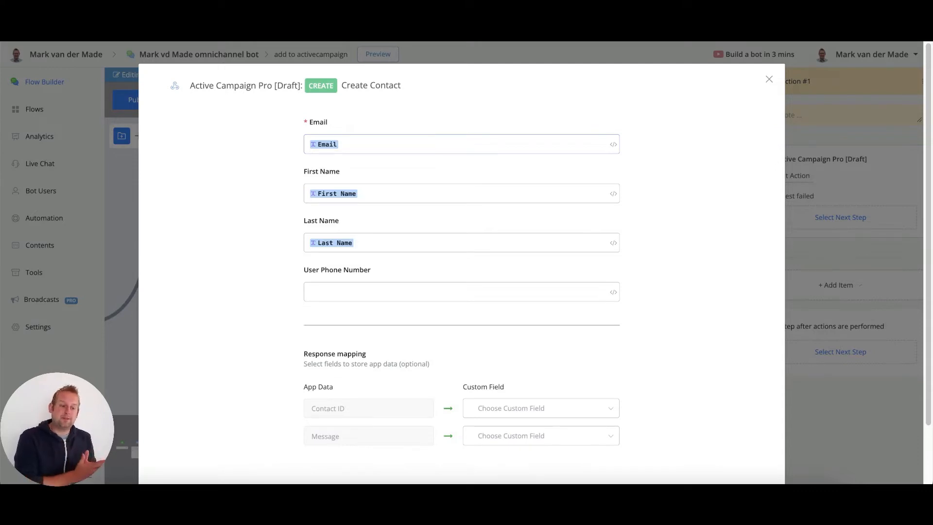
scroll(down, 3)
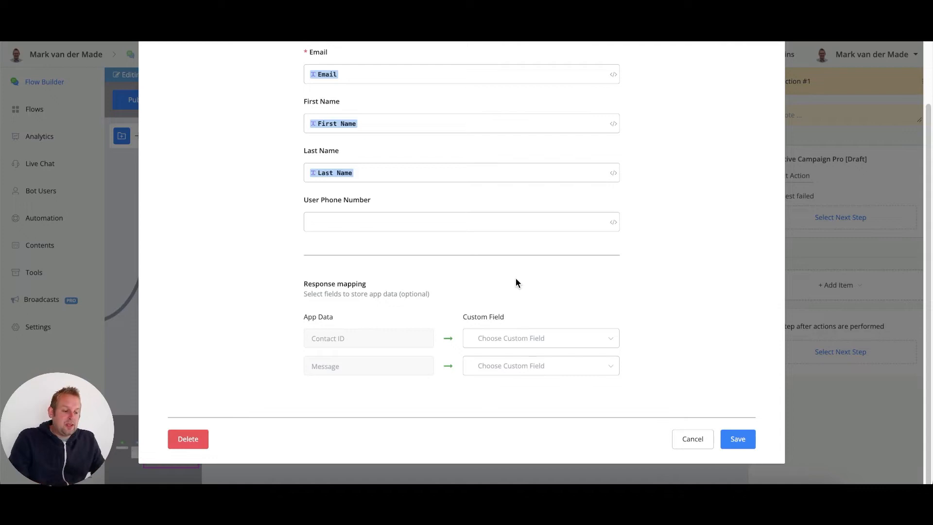
Map Contact ID to ac_user_id and Message to response, then save the action
click(538, 338)
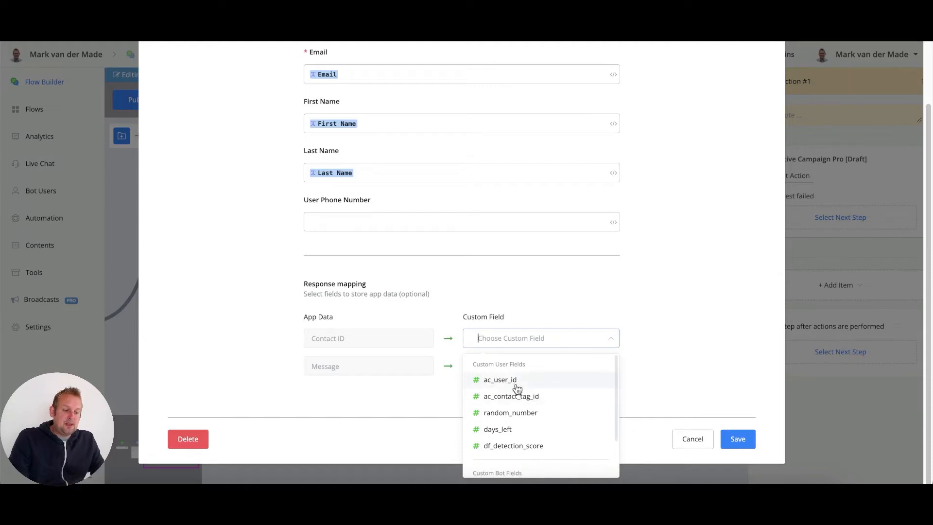
mouse_move(529, 384)
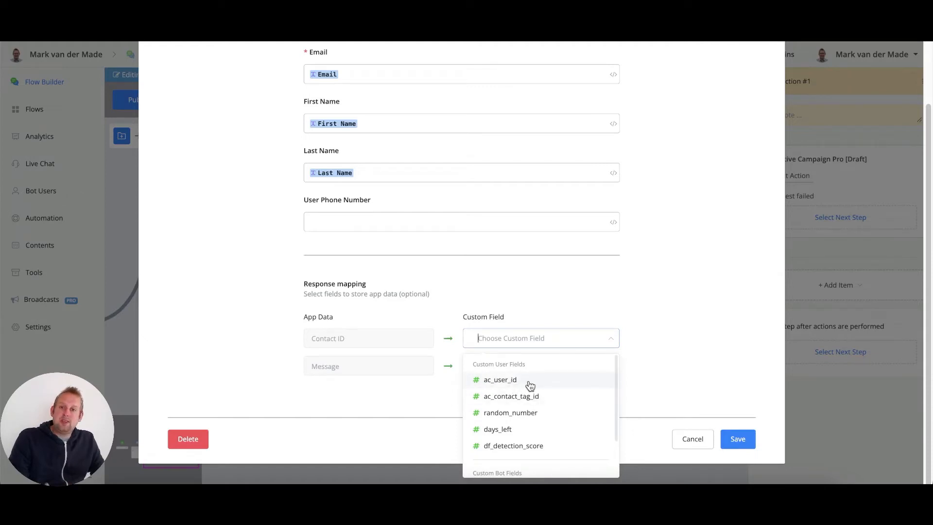
click(500, 380)
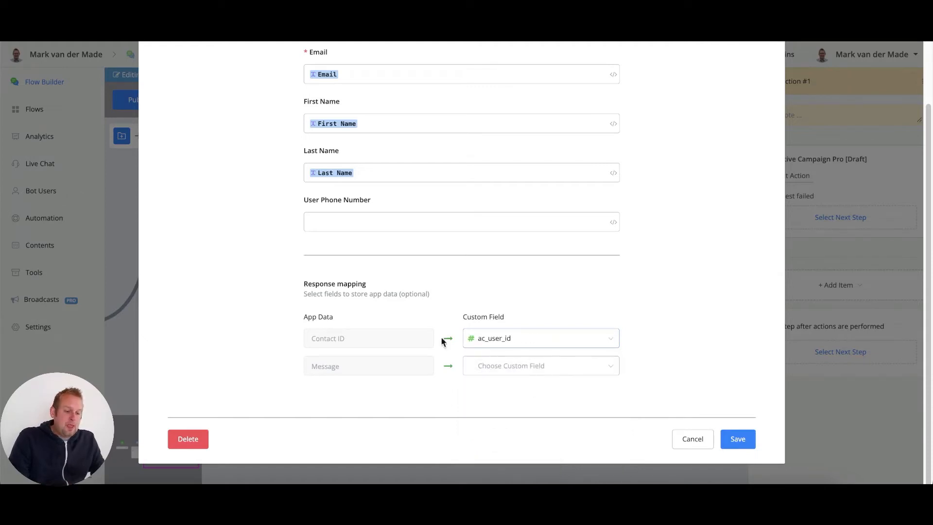
mouse_move(416, 373)
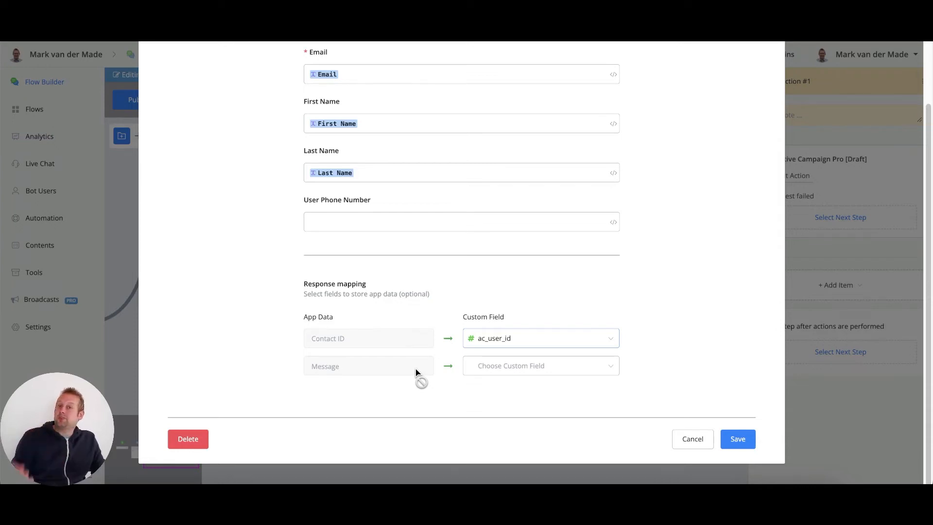
click(538, 365)
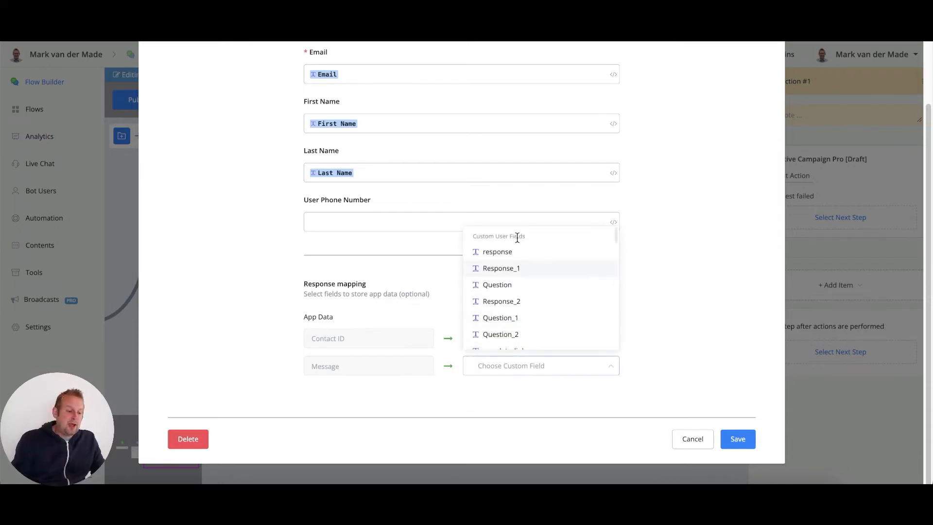
click(497, 251)
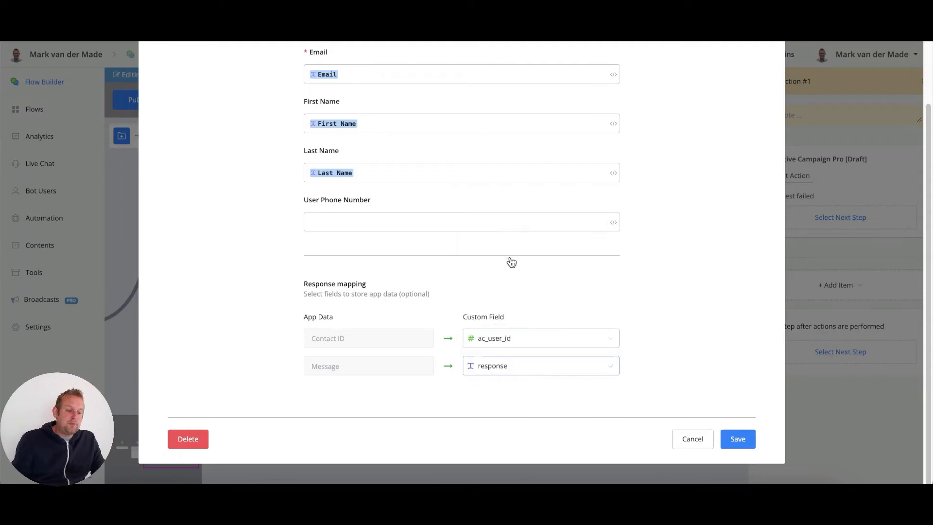
mouse_move(518, 452)
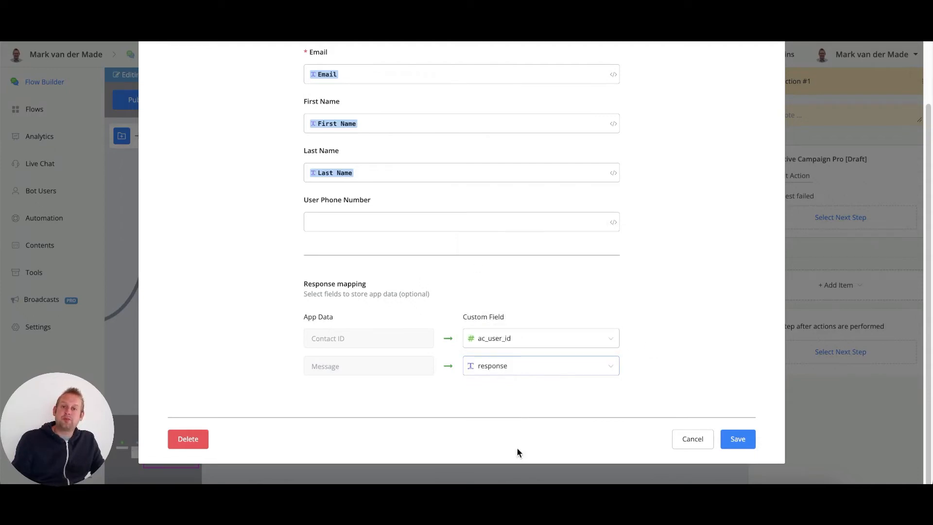
click(738, 438)
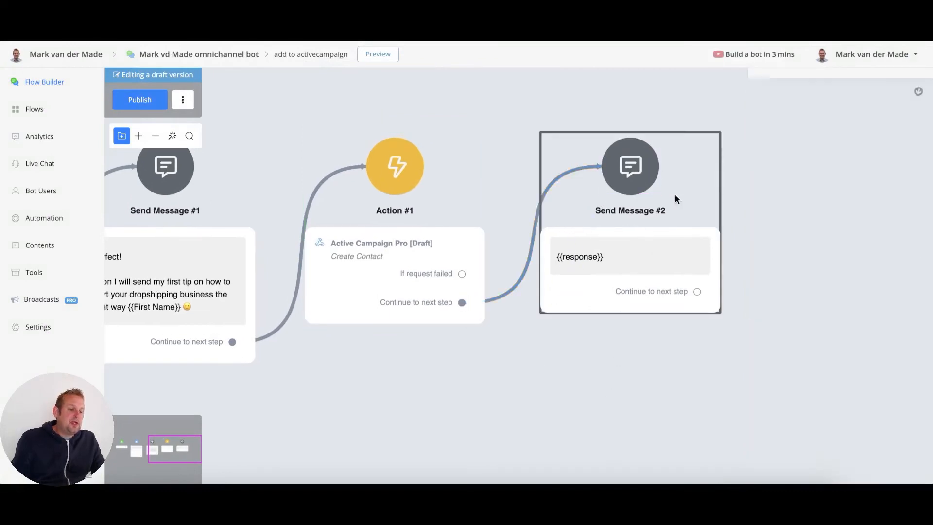
mouse_move(626, 275)
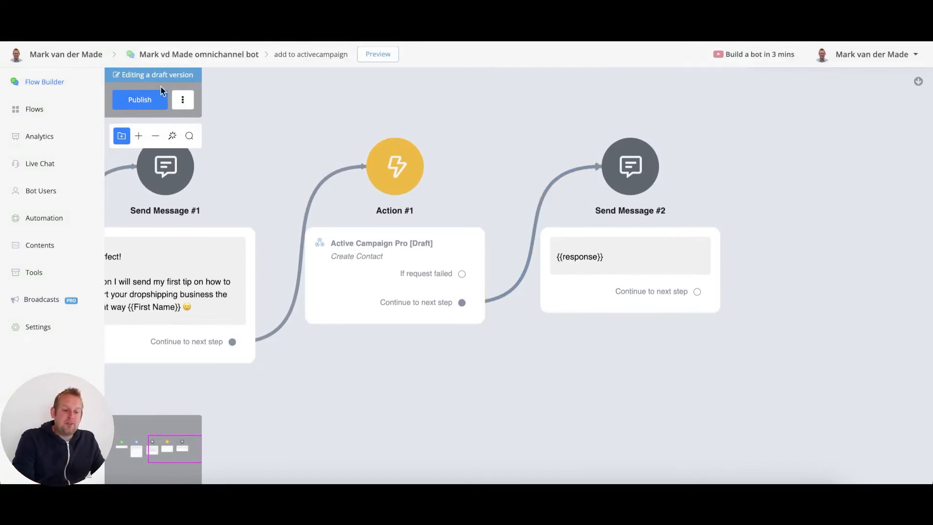
Publish the bot flow with the new Create Contact action
click(139, 99)
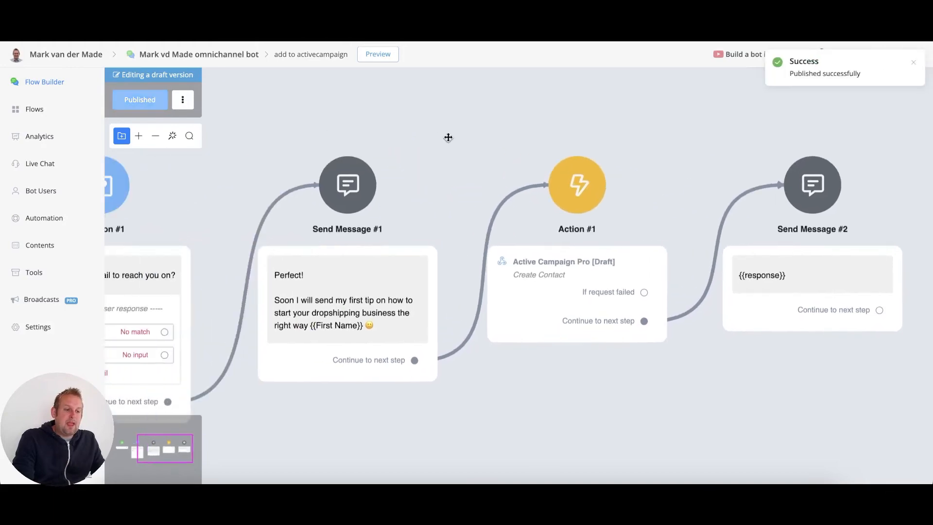
click(377, 54)
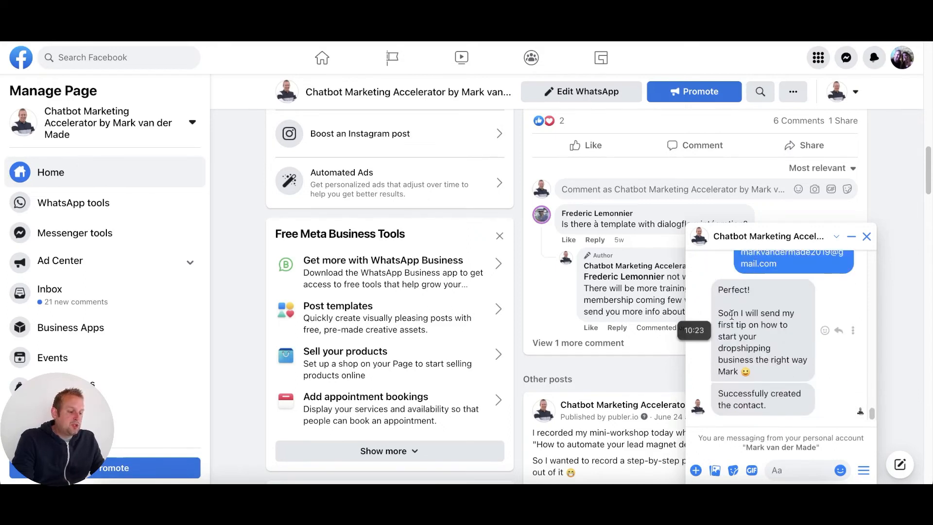
mouse_move(806, 347)
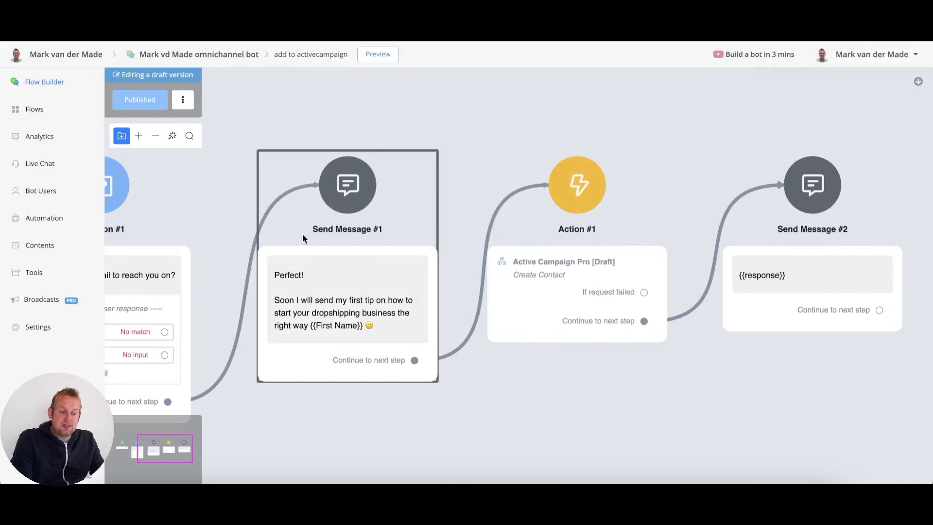
mouse_move(303, 308)
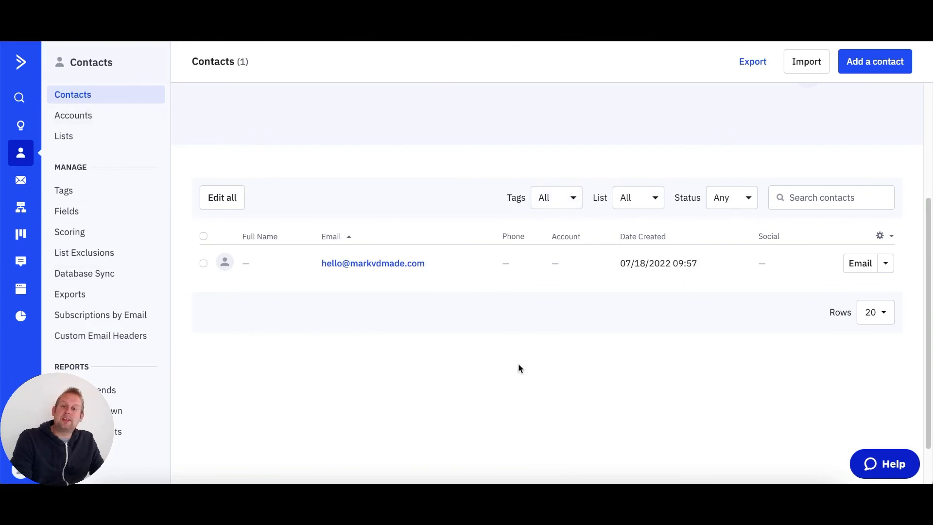
mouse_move(369, 185)
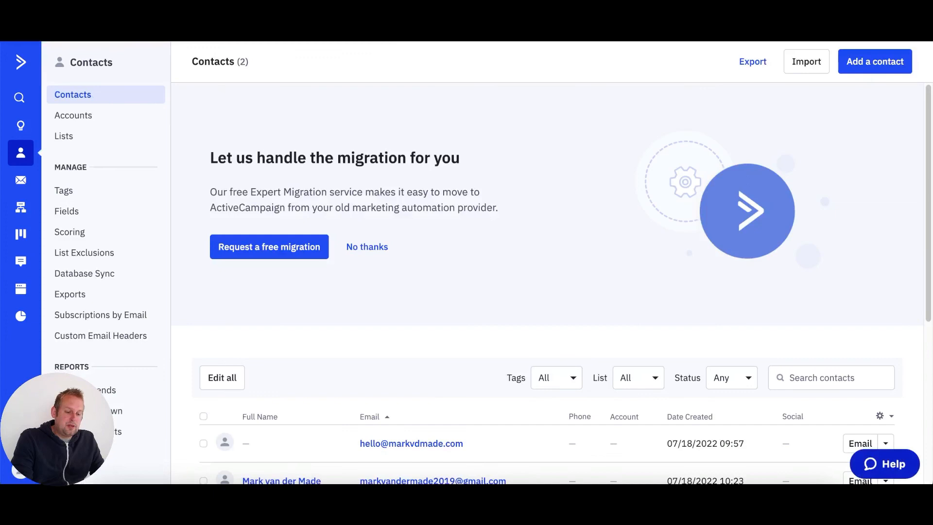
Scroll the ActiveCampaign contacts list to show Contacts (2), including the new contact
scroll(down, 3)
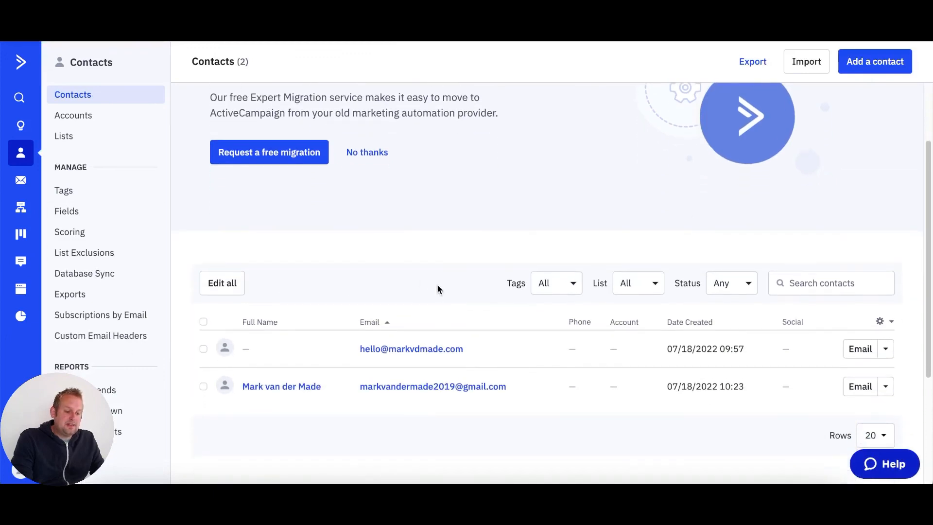
mouse_move(432, 386)
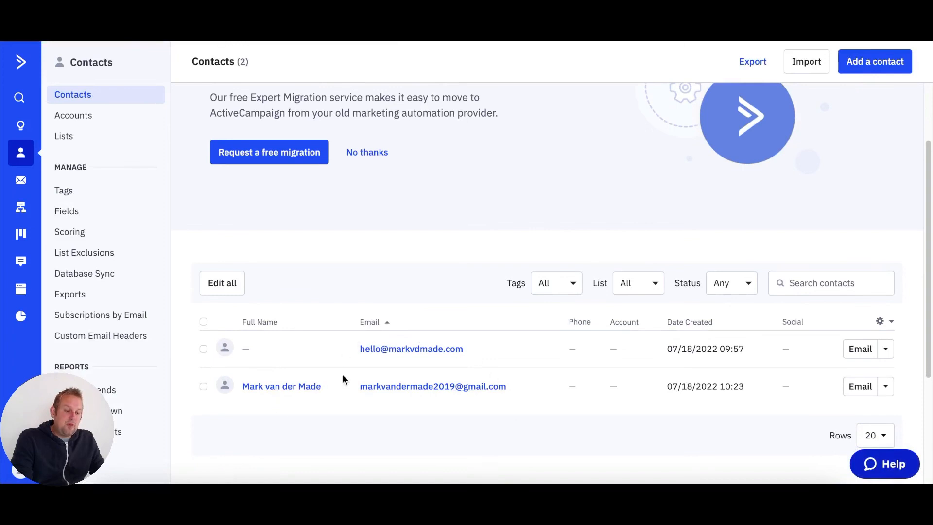
mouse_move(369, 470)
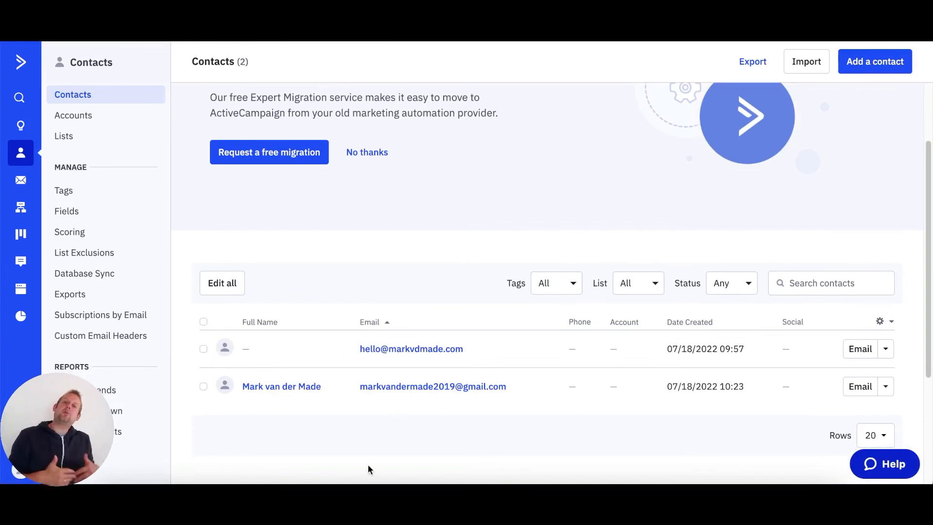